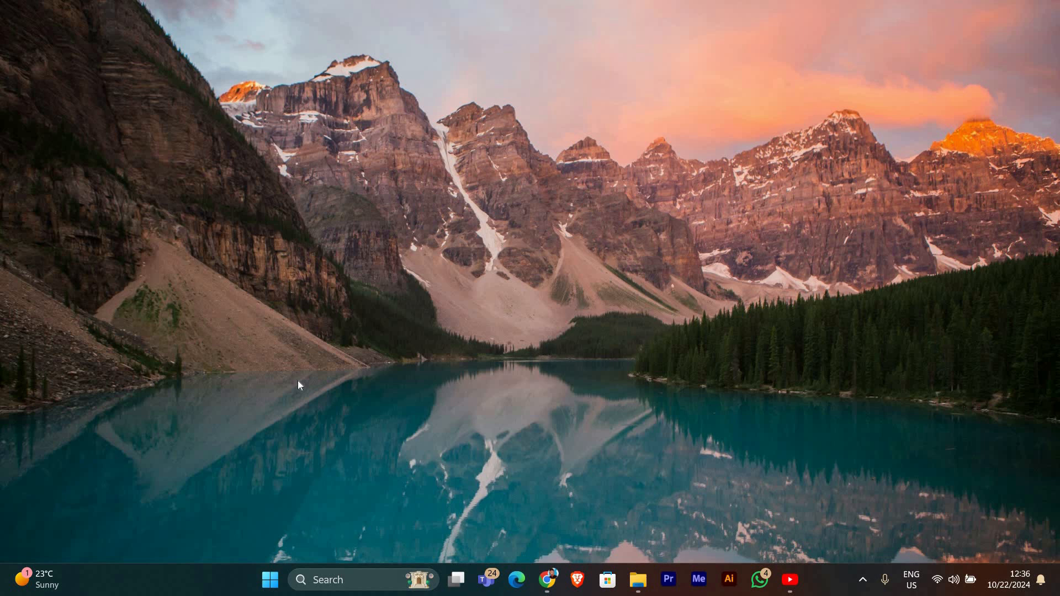
{"action": "mouse_move", "coordinate": [79, 30]}
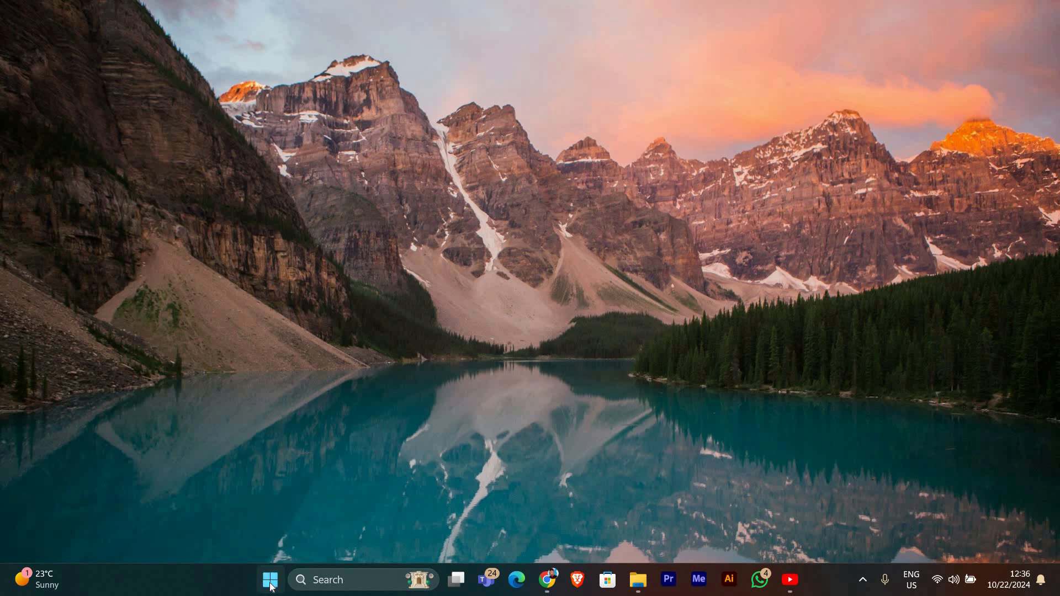
Search Start for cmd and run Command Prompt as administrator.
{"action": "type", "text": "cmd"}
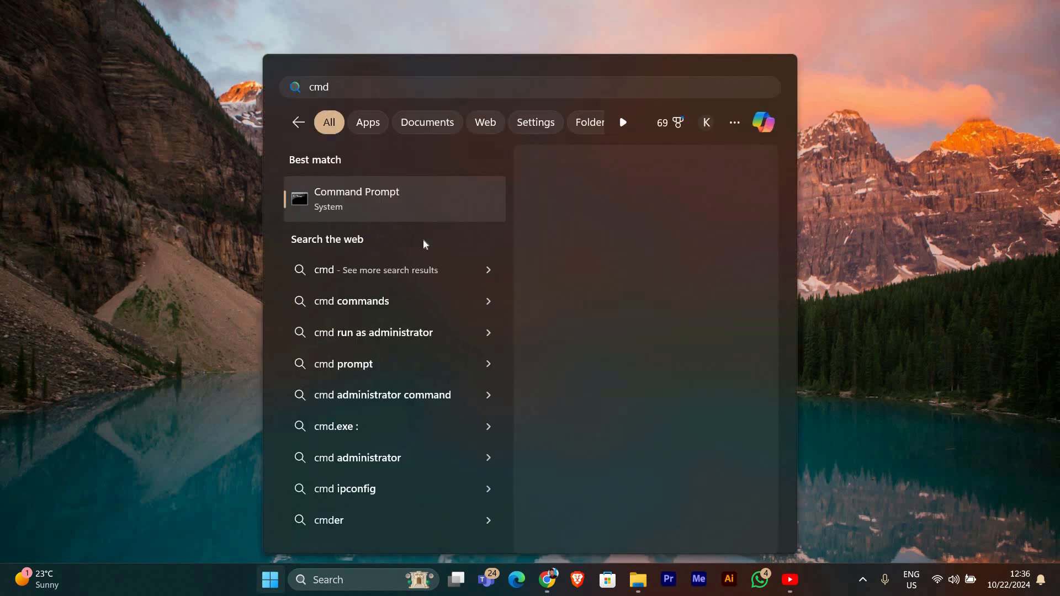
{"action": "right_click", "coordinate": [356, 198]}
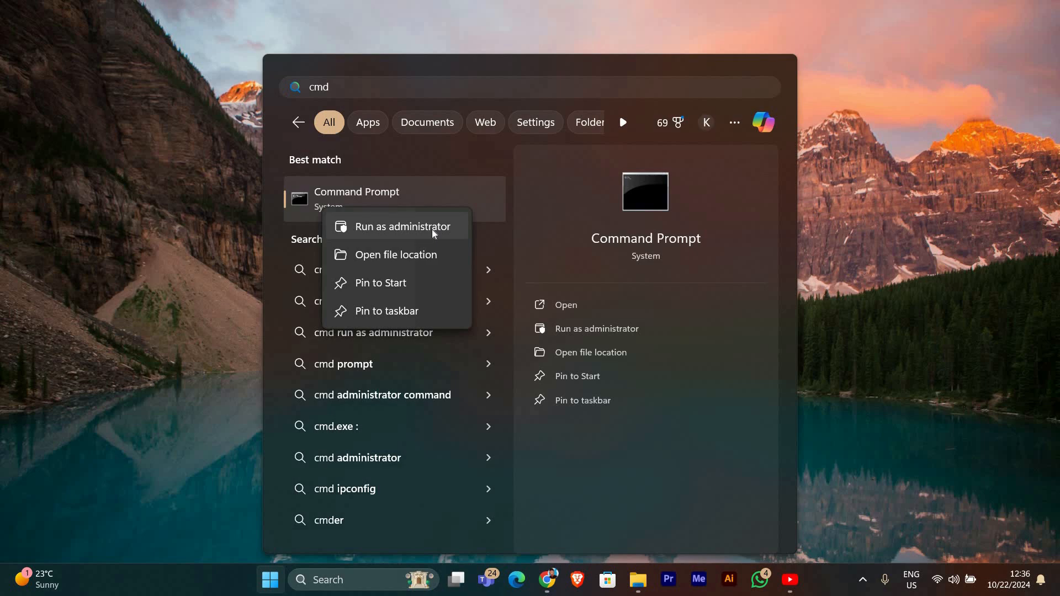
{"action": "left_click", "coordinate": [403, 227]}
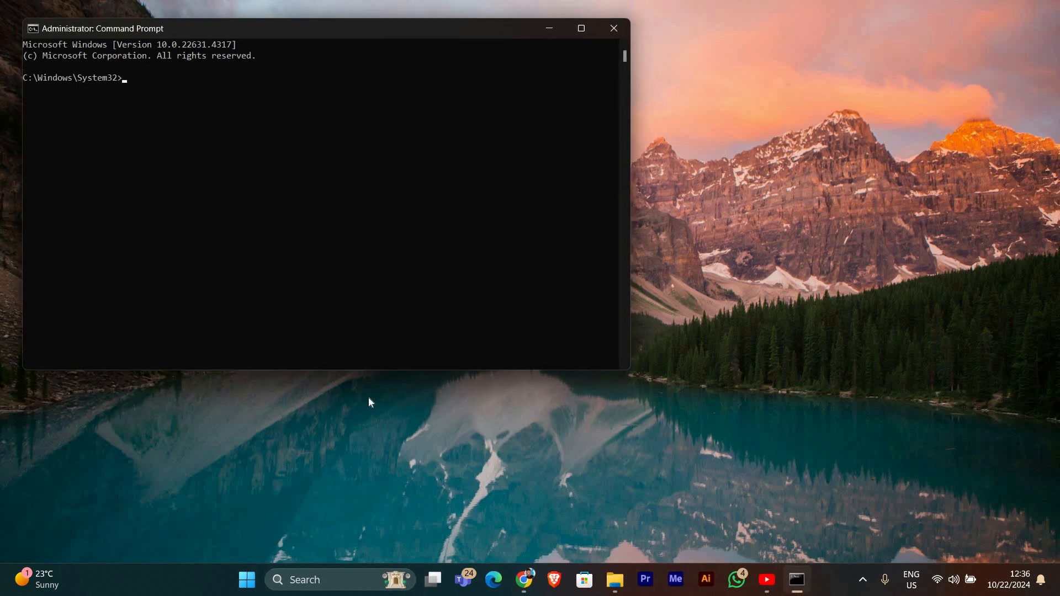
{"action": "mouse_move", "coordinate": [255, 158]}
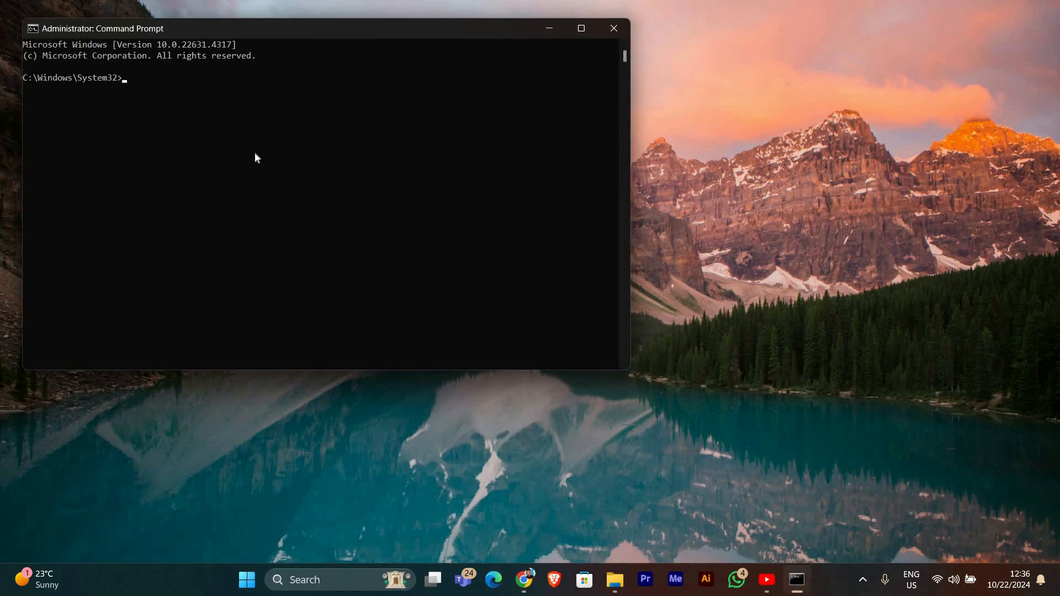
Enter DISM /Online /Cleanup-Image /RestoreHealth at the elevated prompt.
{"action": "type", "text": "DISM /Online /Cleanup-Image /RestoreHealth"}
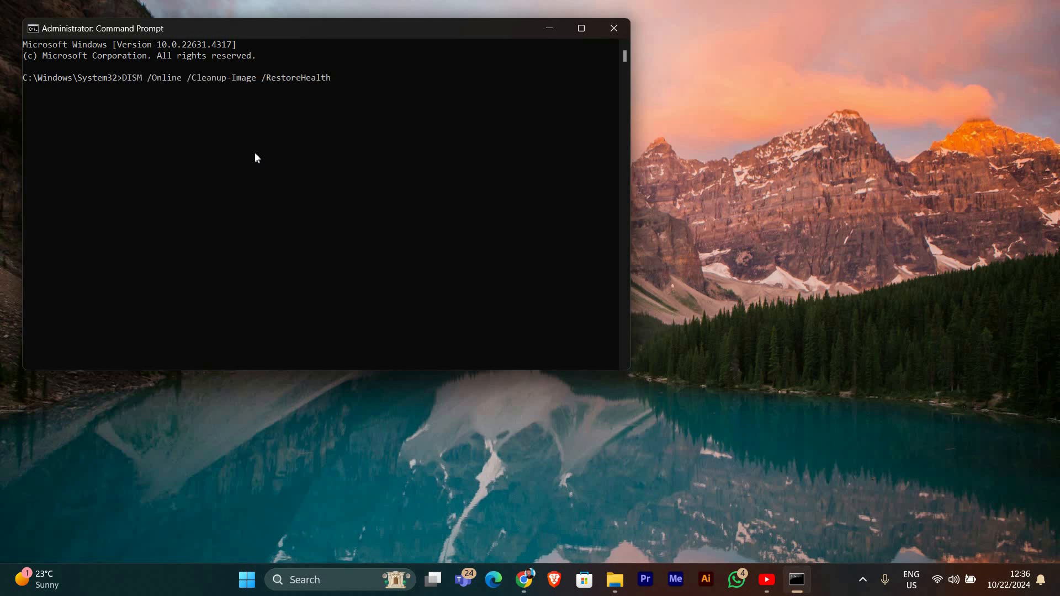
{"action": "mouse_move", "coordinate": [257, 131]}
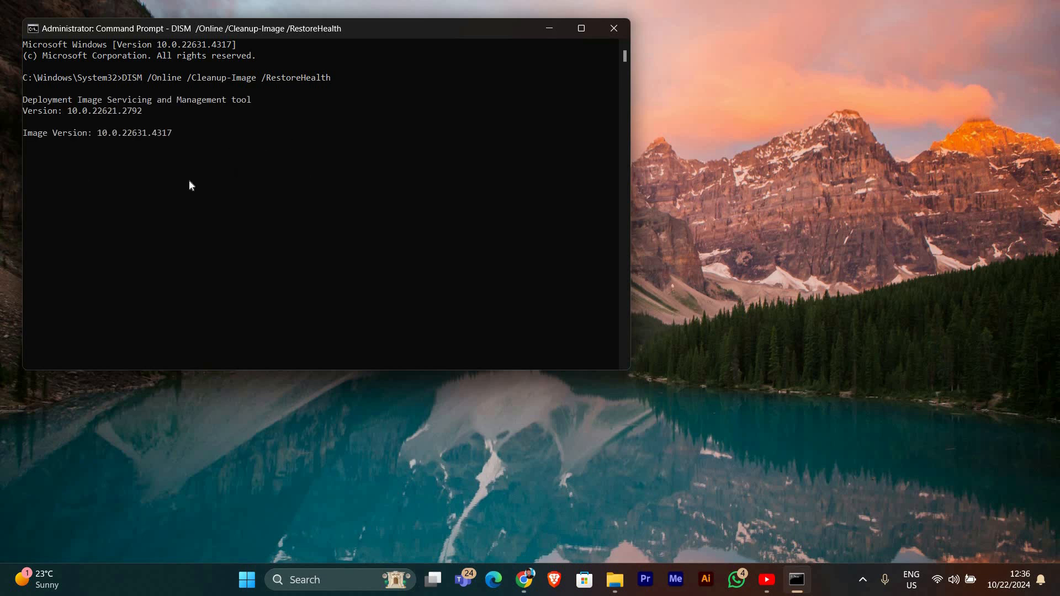
{"action": "mouse_move", "coordinate": [270, 171]}
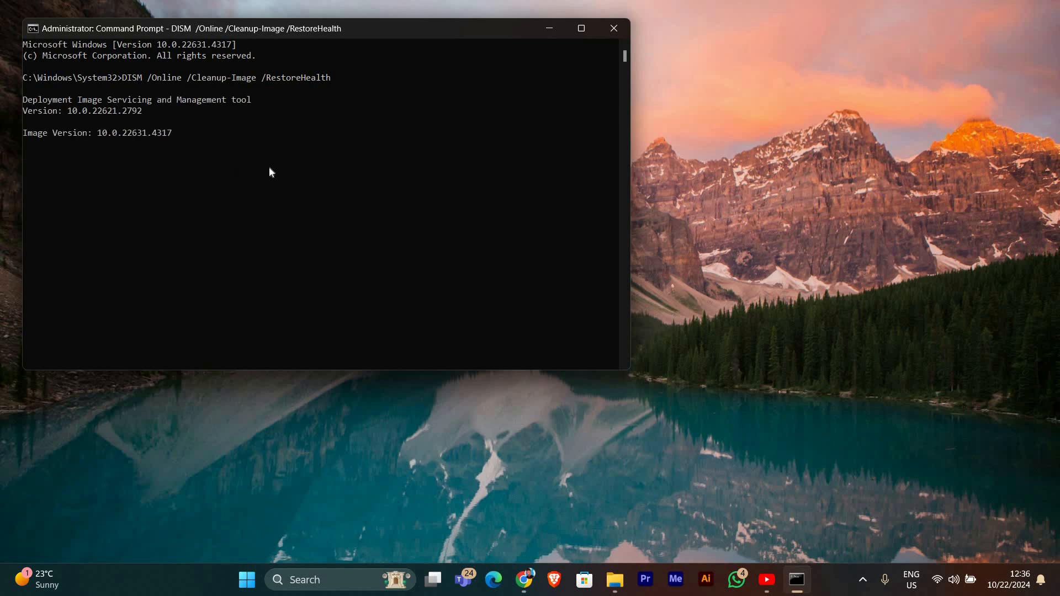
{"action": "mouse_move", "coordinate": [313, 305]}
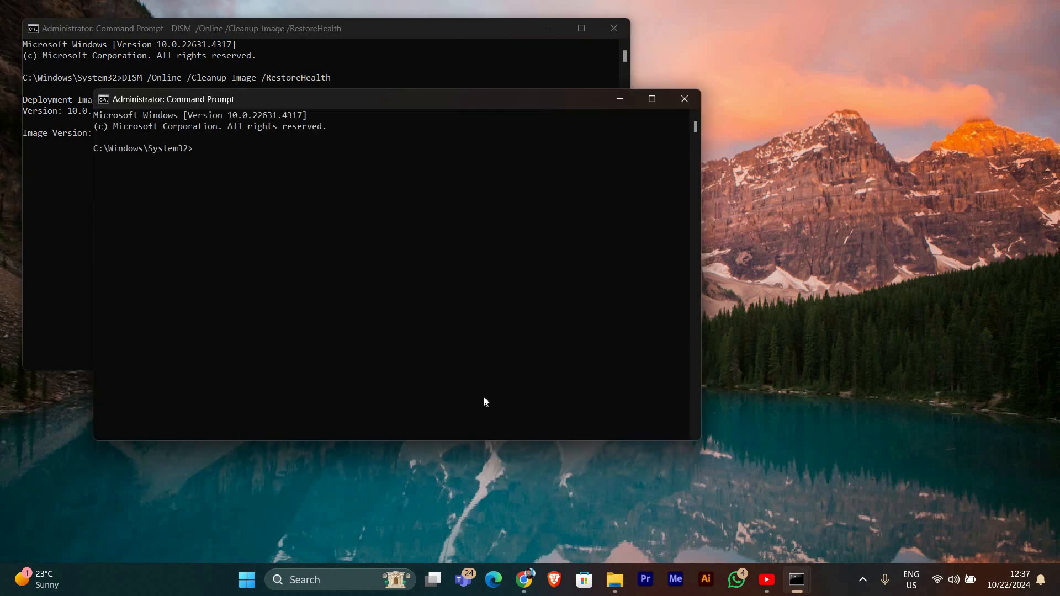
Run sfc /scannow in the second elevated Command Prompt.
{"action": "type", "text": "sfc"}
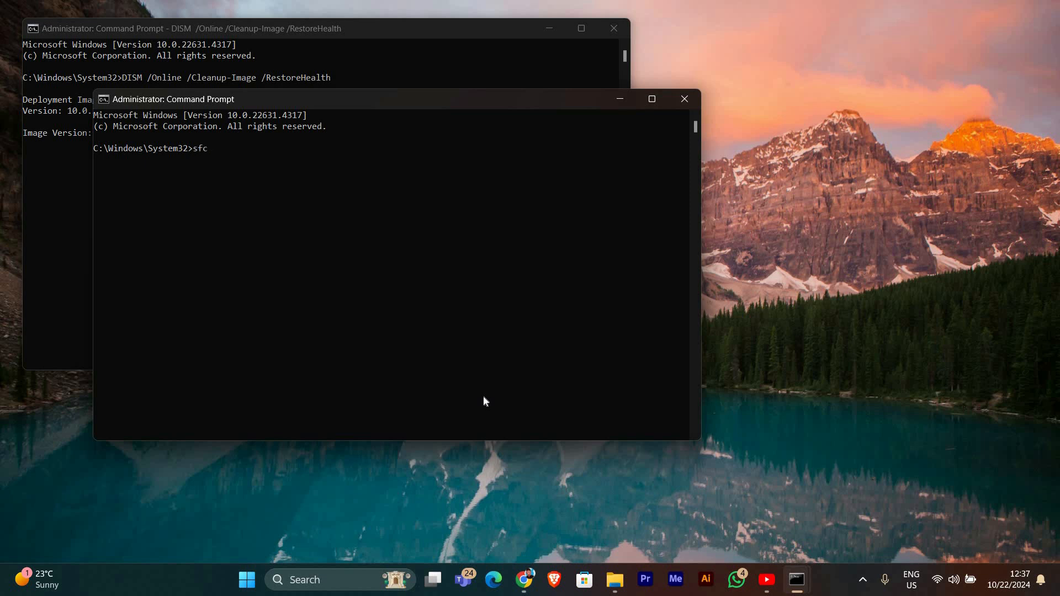
{"action": "type", "text": "/cs"}
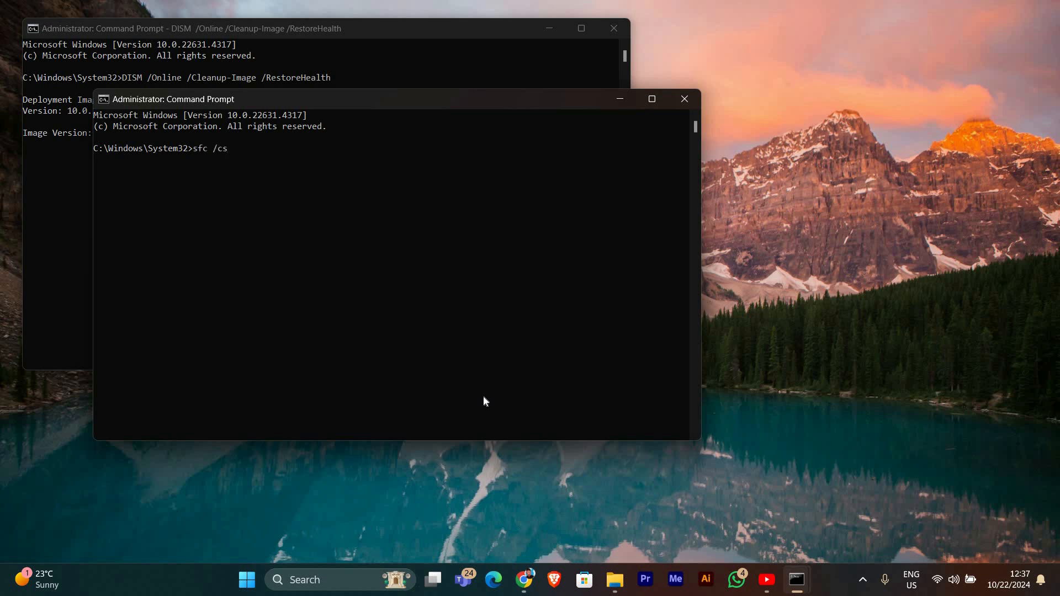
{"action": "type", "text": "cannow"}
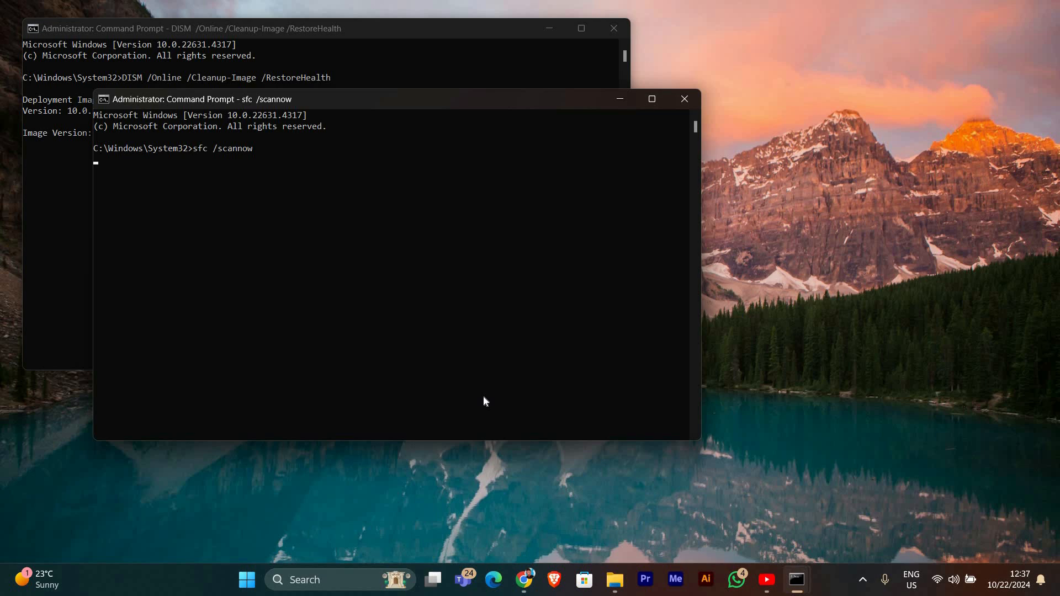
{"action": "mouse_move", "coordinate": [727, 169]}
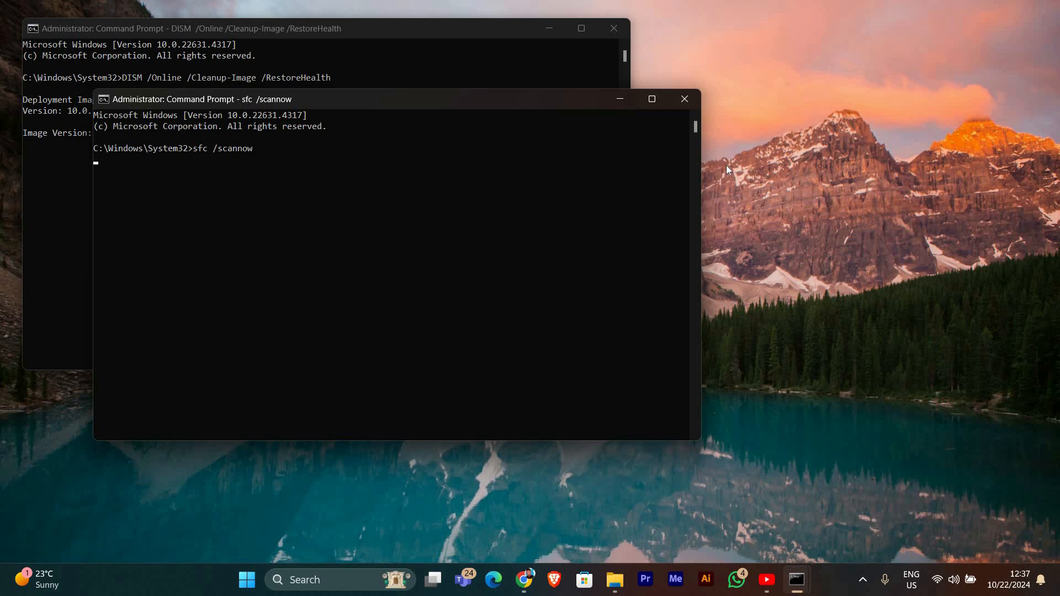
Close the sfc window, then the DISM window.
{"action": "left_click", "coordinate": [684, 99]}
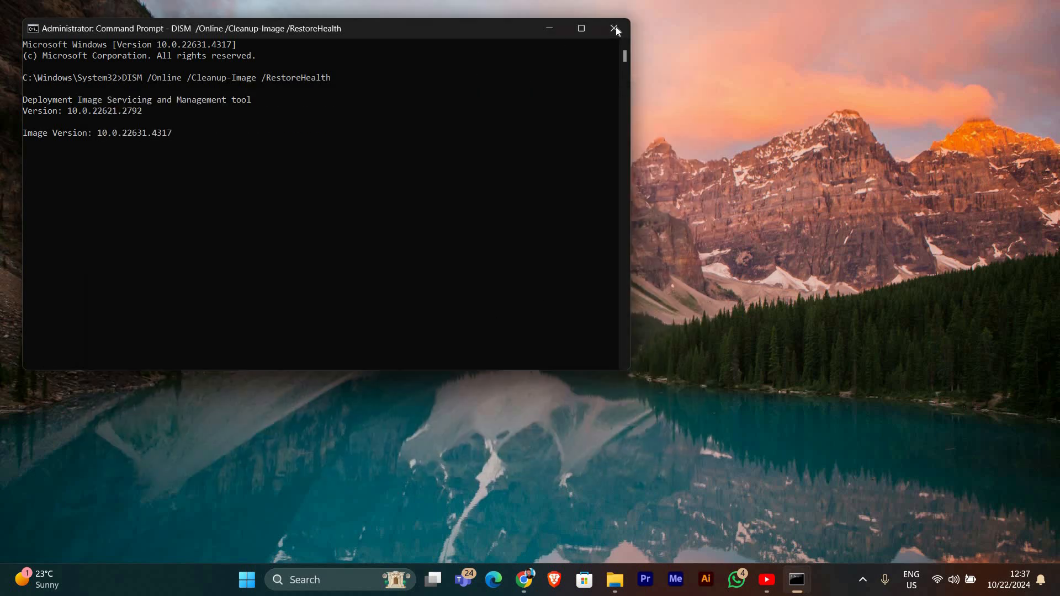
{"action": "left_click", "coordinate": [615, 29]}
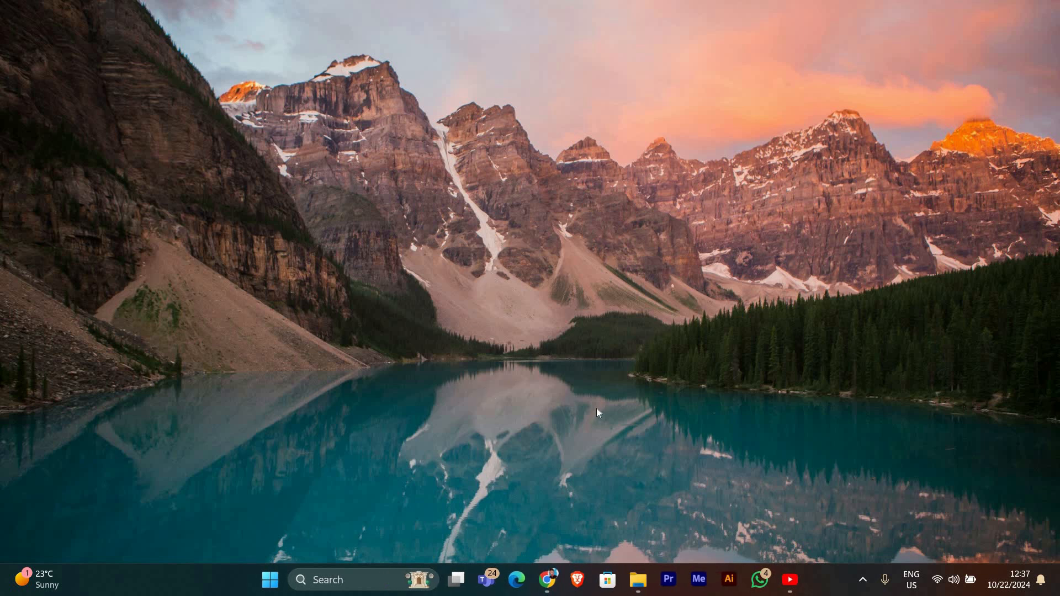
{"action": "mouse_move", "coordinate": [566, 411]}
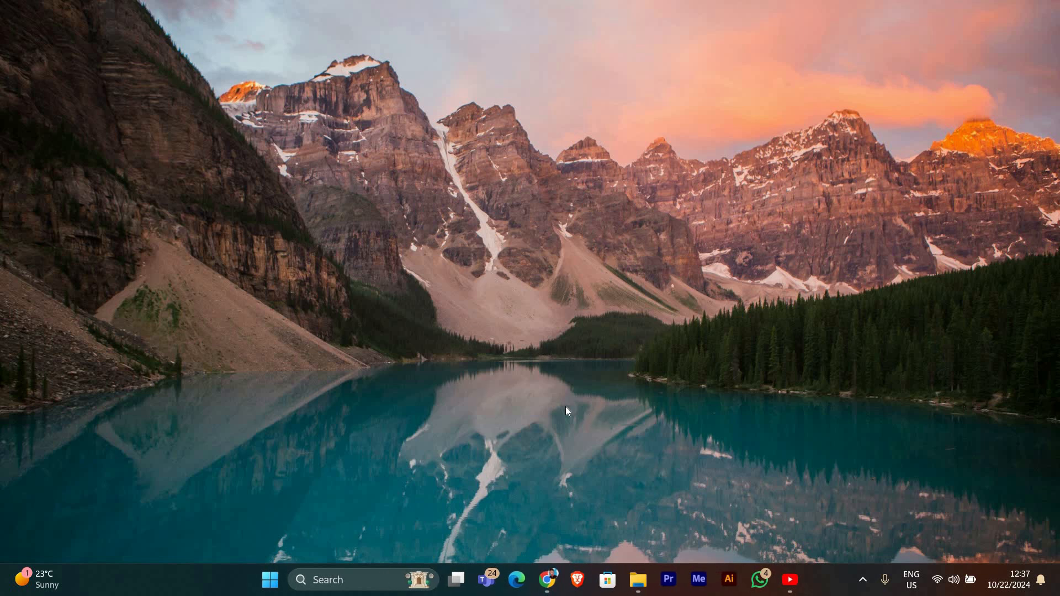